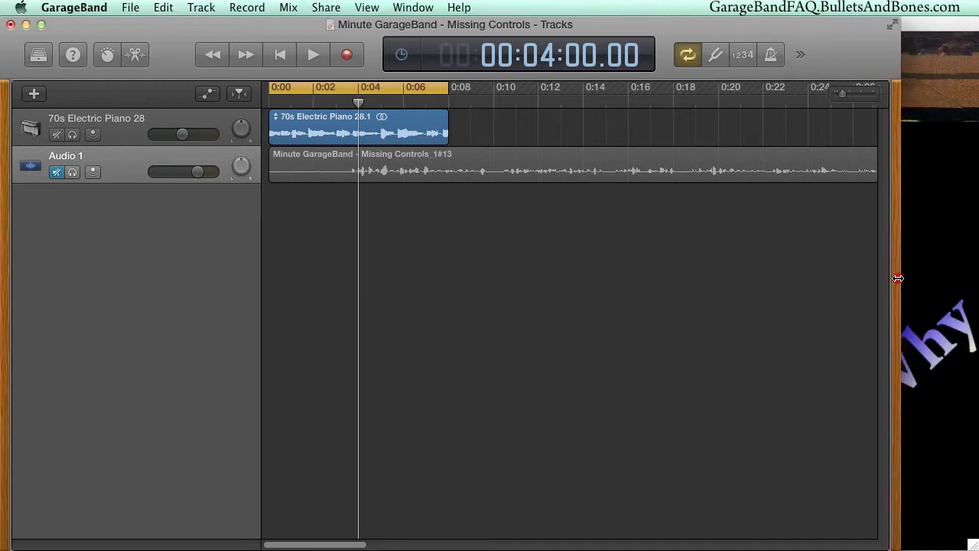
Drag the window's right edge leftward until Forward and Metronome drop out and More arrows appear.
{"action": "left_click_drag", "start_coordinate": [898, 279], "coordinate": [868, 280]}
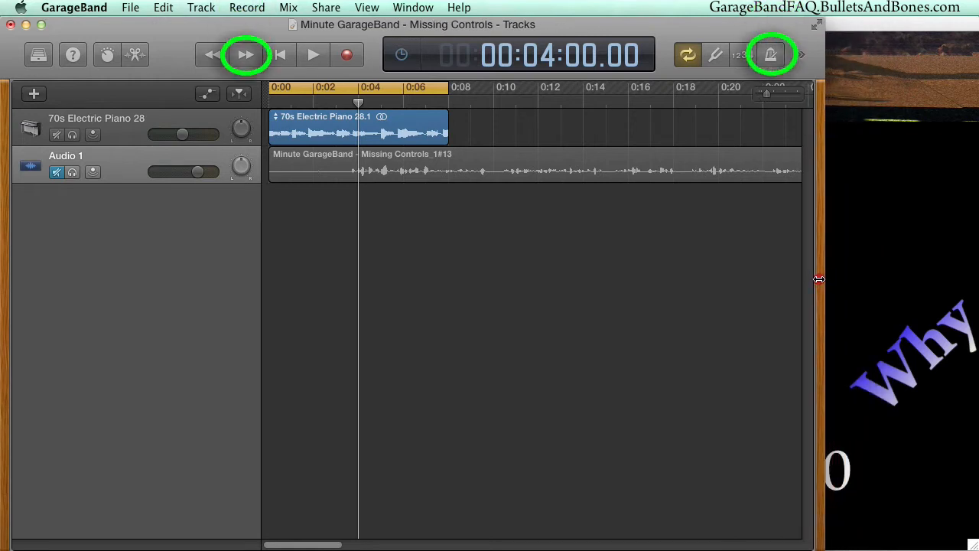
{"action": "left_click_drag", "start_coordinate": [818, 279], "coordinate": [771, 278]}
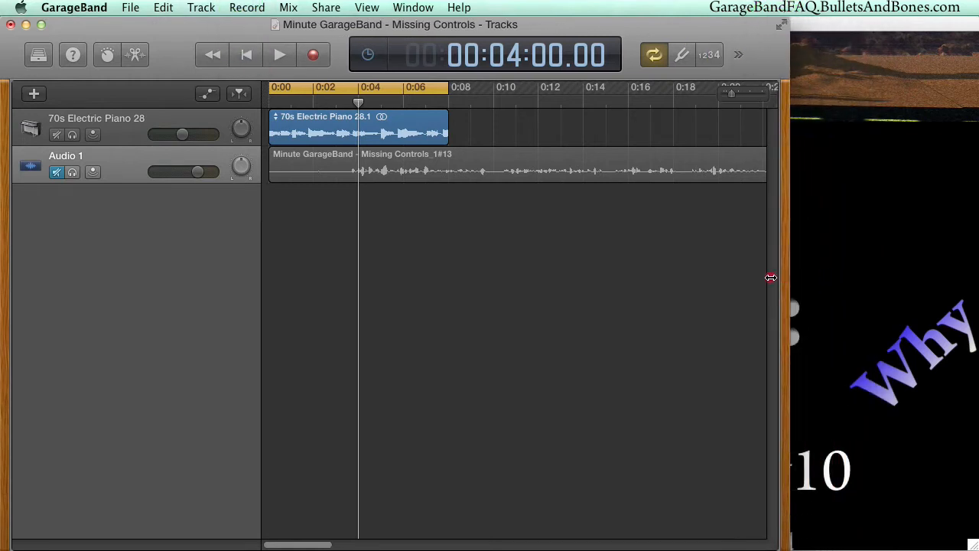
{"action": "left_click_drag", "start_coordinate": [771, 278], "coordinate": [691, 278]}
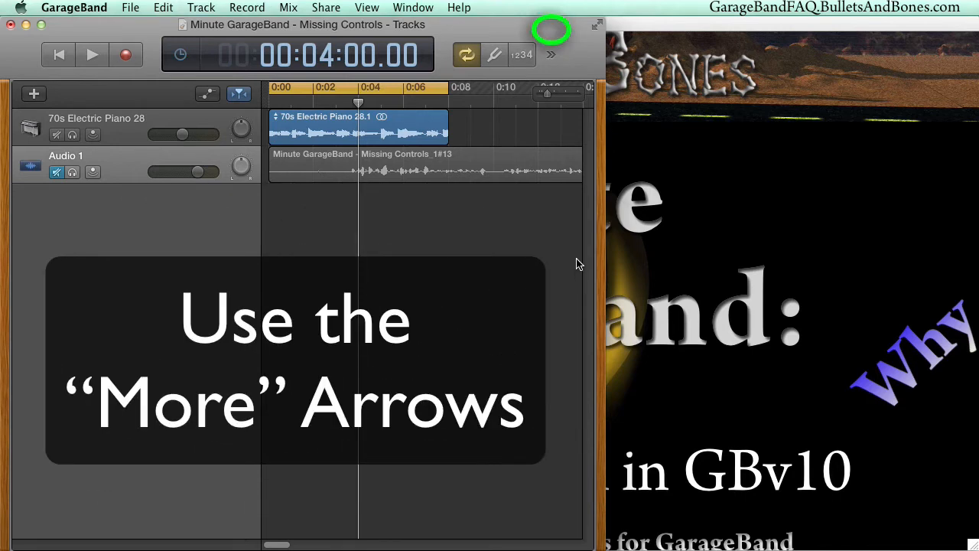
Choose Forward from the toolbar's » More list to advance the playhead one bar to 4 seconds.
{"action": "left_click", "coordinate": [550, 54]}
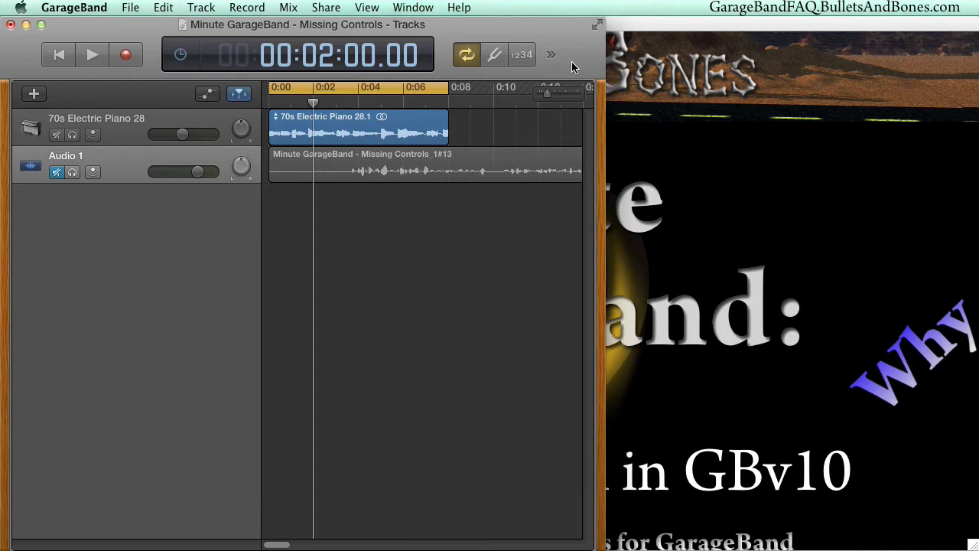
{"action": "left_click", "coordinate": [59, 54]}
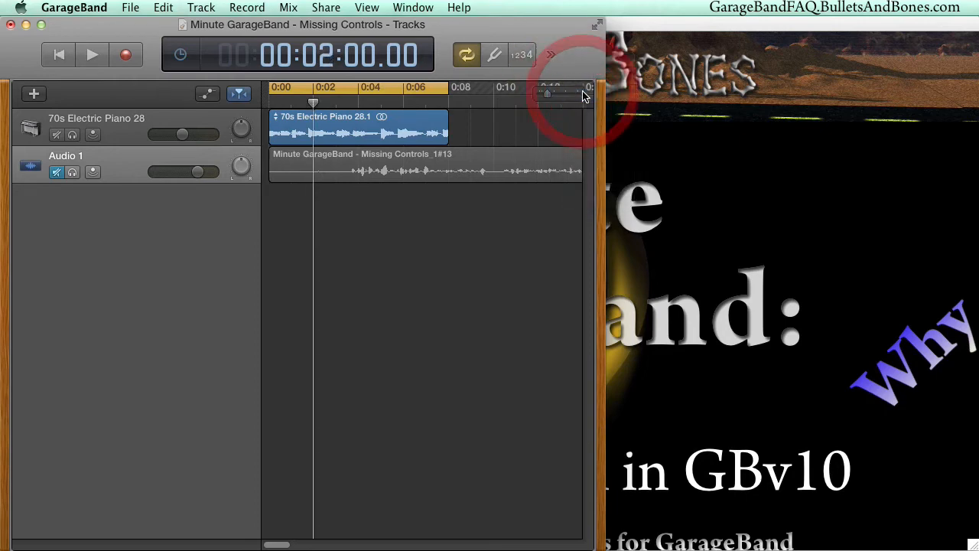
{"action": "left_click", "coordinate": [551, 55]}
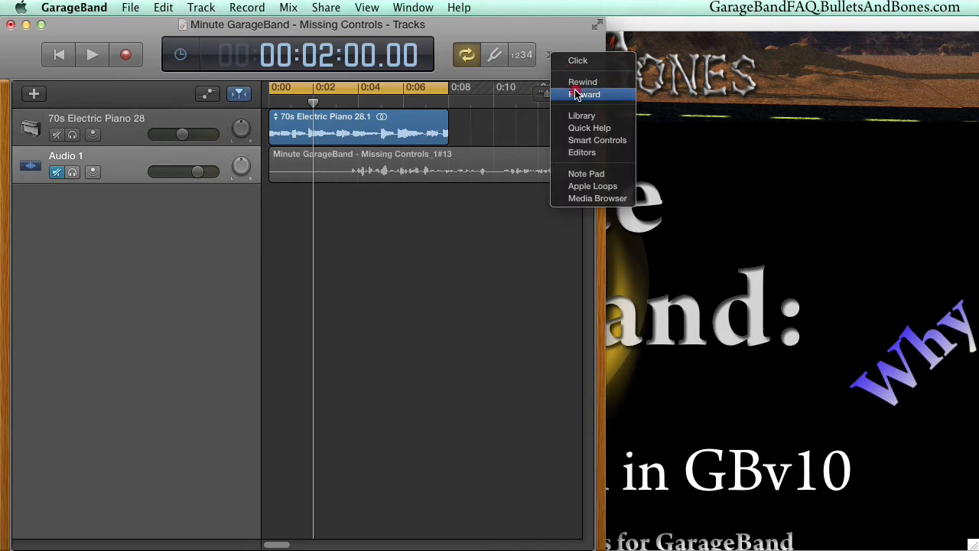
{"action": "left_click", "coordinate": [586, 94]}
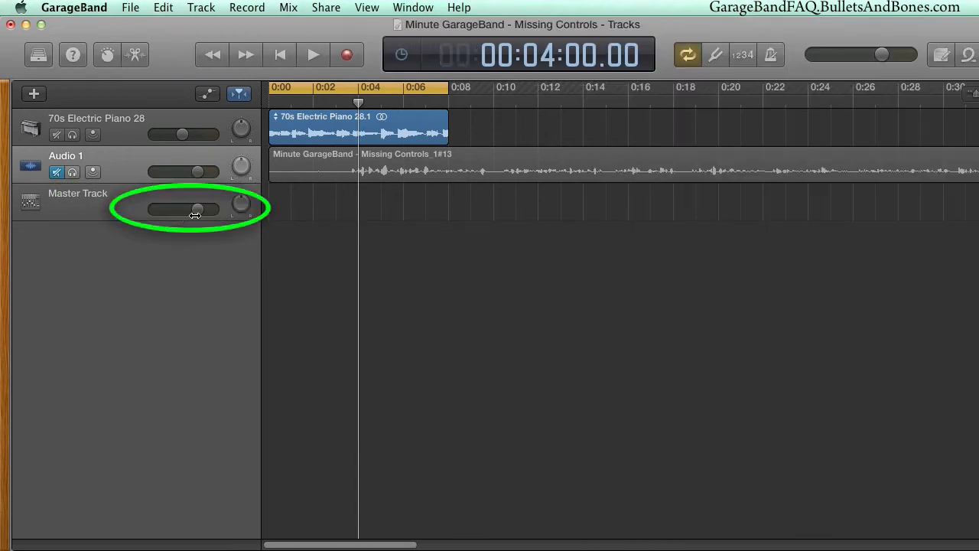
Start playback and adjust the master volume sliders, settling the Master Track at -4.8 dB.
{"action": "left_click_drag", "start_coordinate": [197, 209], "coordinate": [156, 209]}
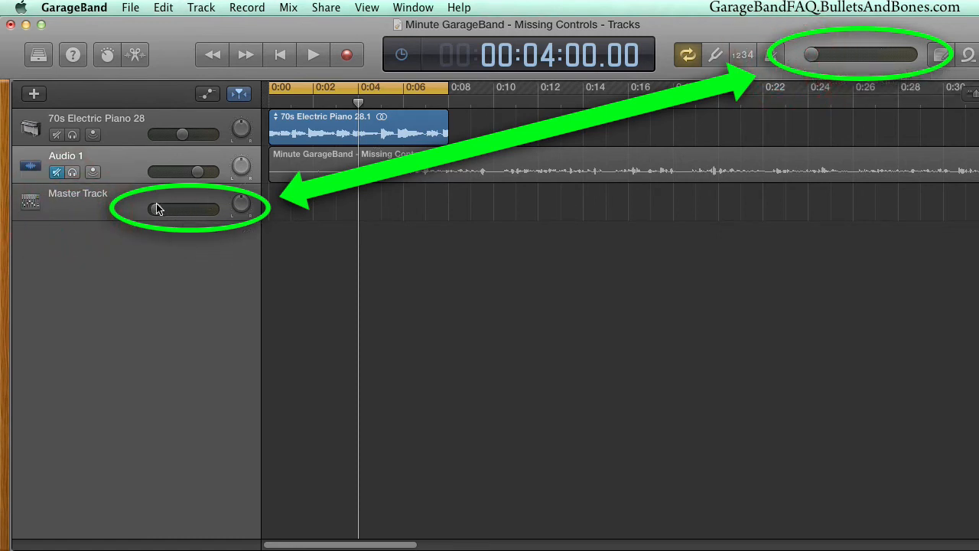
{"action": "left_click_drag", "start_coordinate": [161, 209], "coordinate": [203, 208]}
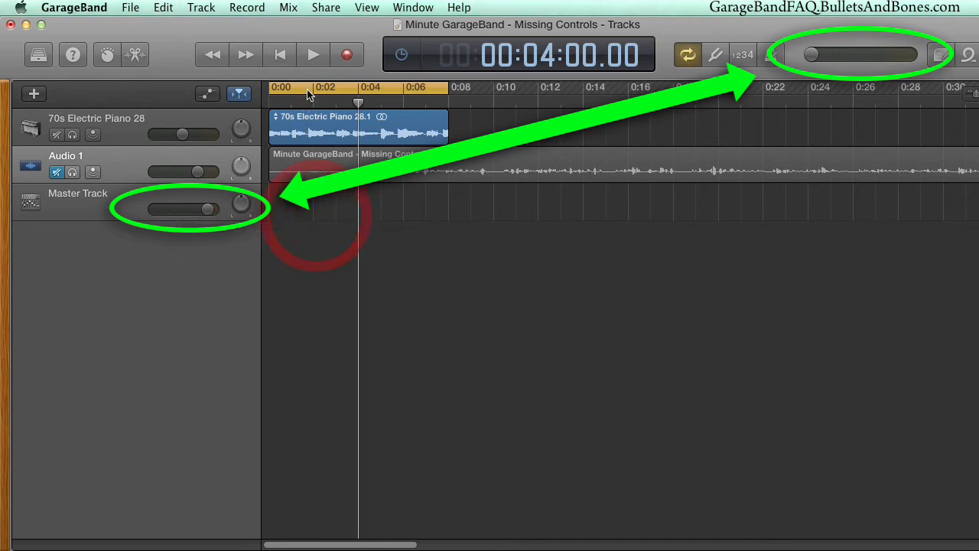
{"action": "left_click", "coordinate": [313, 55]}
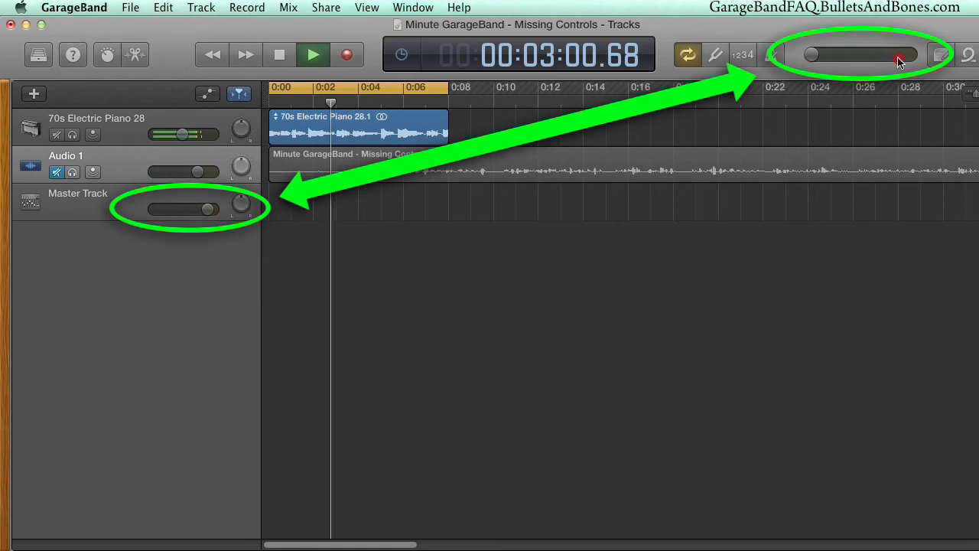
{"action": "left_click_drag", "start_coordinate": [811, 55], "coordinate": [887, 55]}
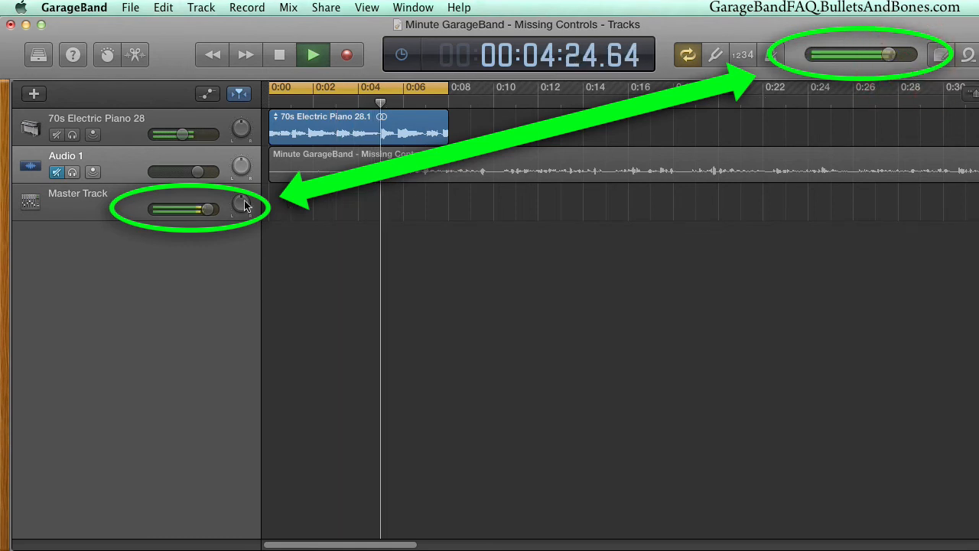
{"action": "left_click_drag", "start_coordinate": [207, 209], "coordinate": [183, 208]}
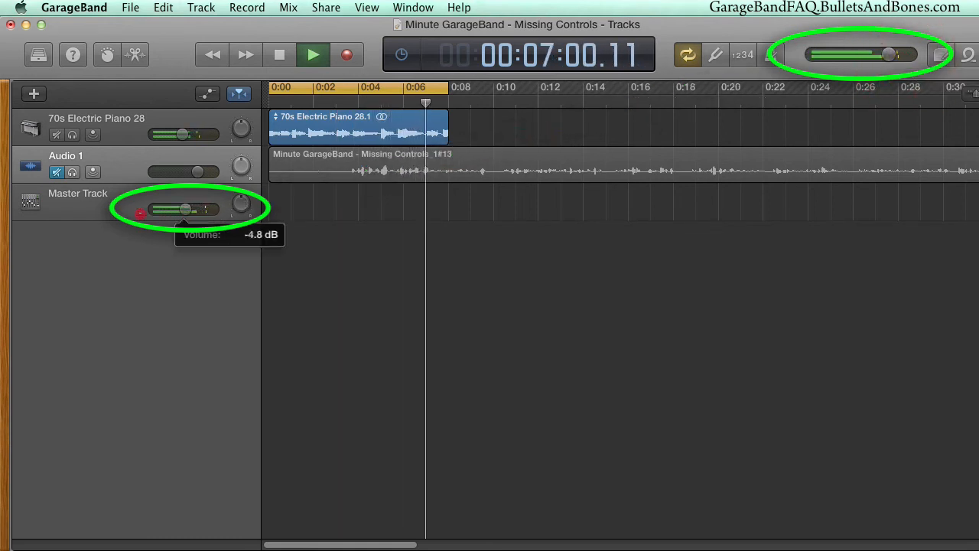